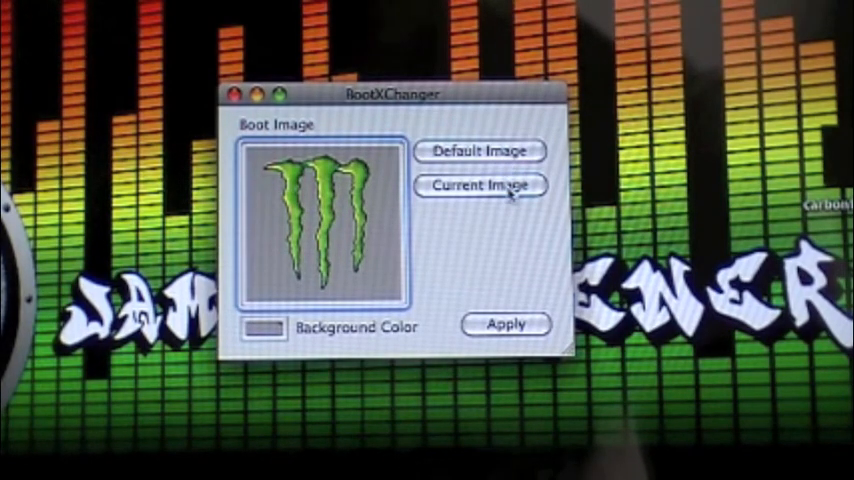
# - Restore the boot image from the Monster claw logo to the default Apple logo
pyautogui.click(266, 328)
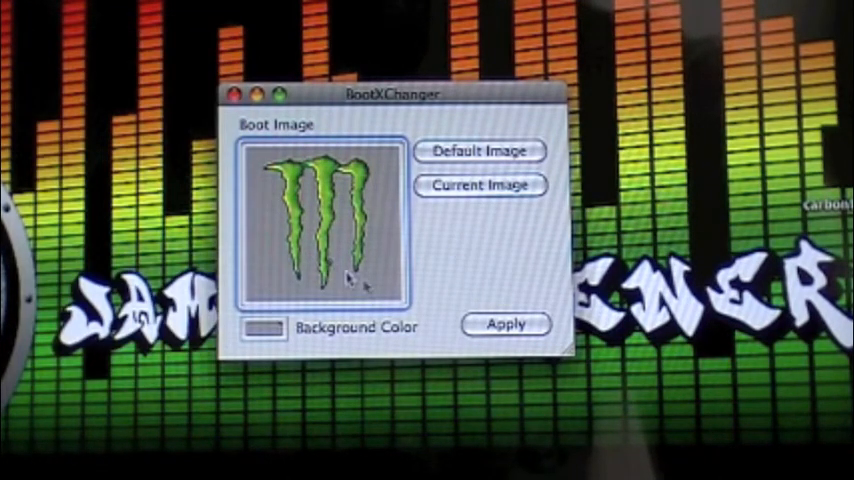
pyautogui.click(478, 152)
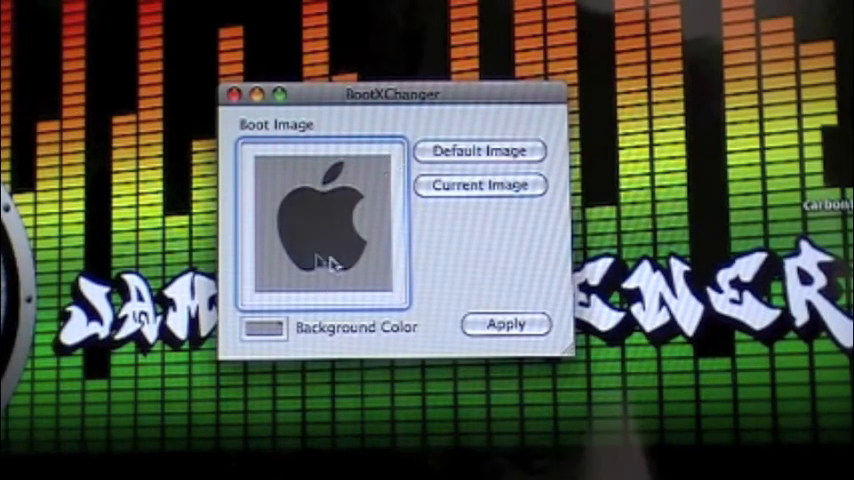
pyautogui.moveTo(440, 270)
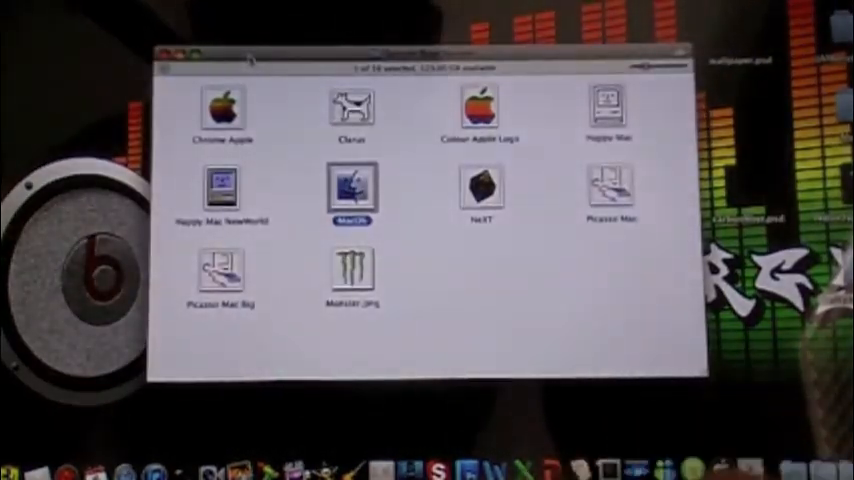
# - Quick Look the Colour Apple Logo, Happy Mac, MacOS, NeXT and Monster.png images in turn
pyautogui.doubleClick(220, 108)
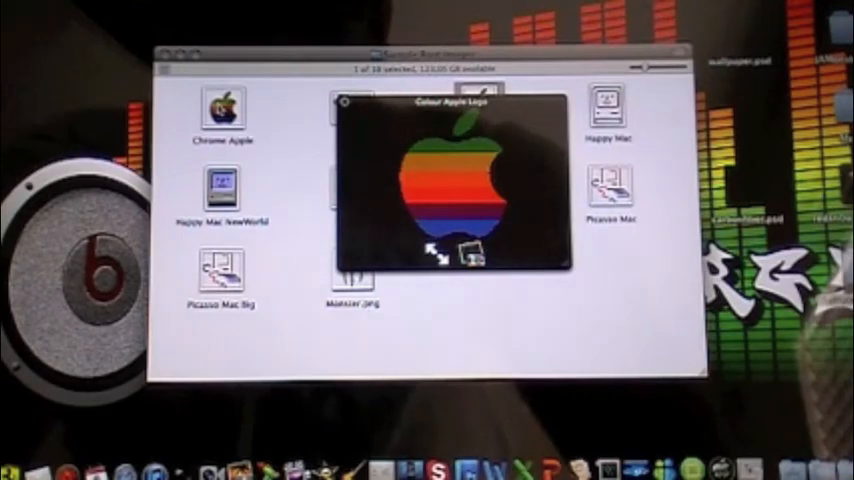
pyautogui.click(606, 104)
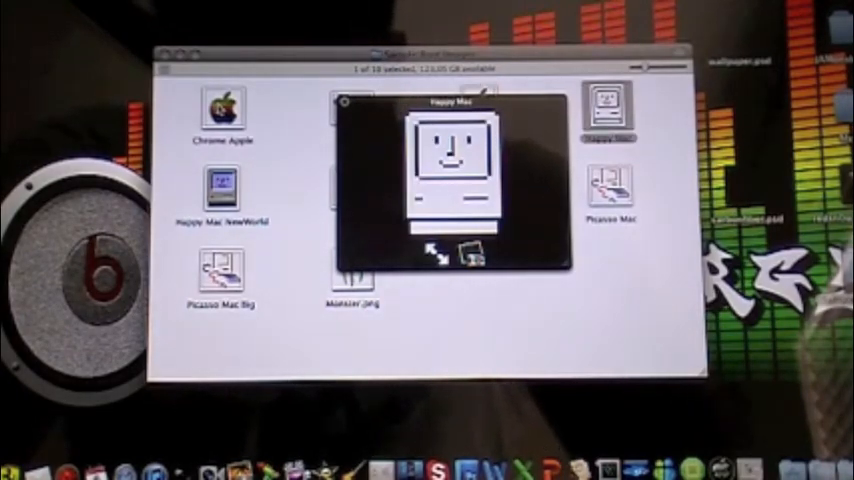
pyautogui.click(608, 188)
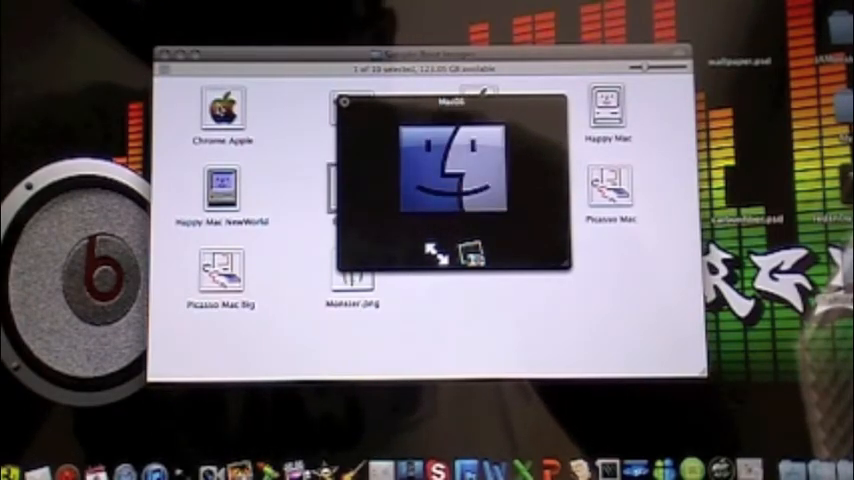
pyautogui.click(220, 190)
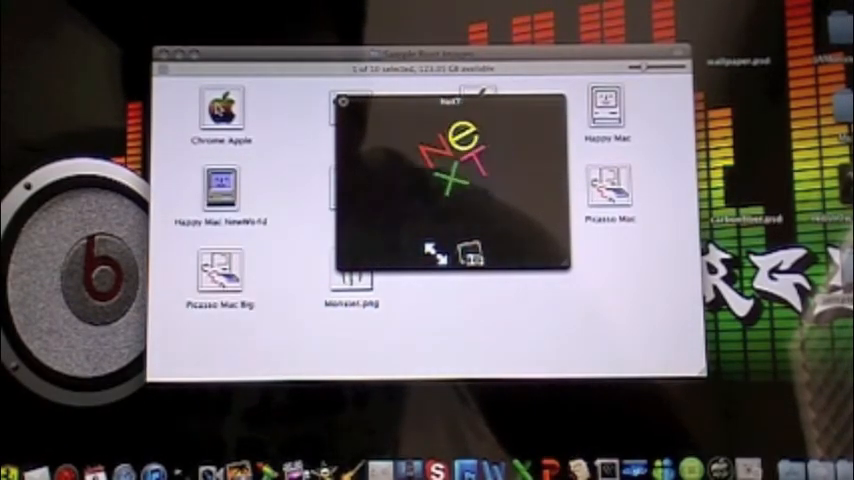
pyautogui.click(218, 276)
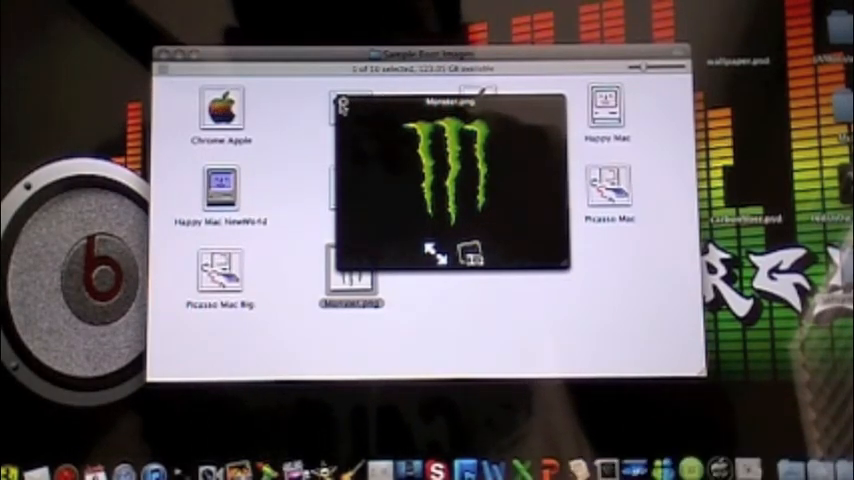
# - Open the MacOS sample image with Adobe Photoshop CS5 from its context menu
pyautogui.rightClick(356, 184)
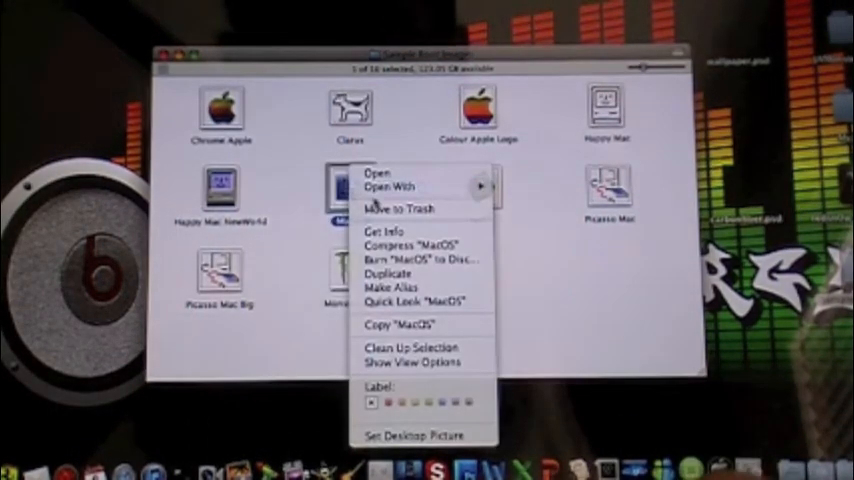
pyautogui.moveTo(410, 186)
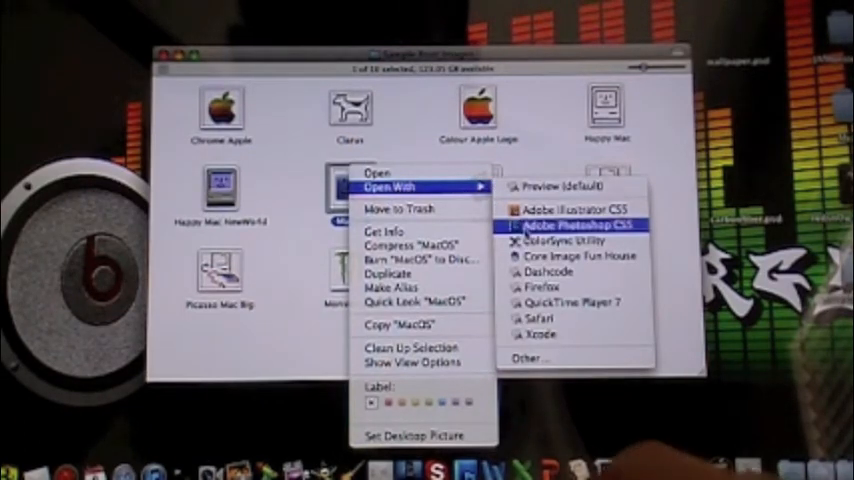
pyautogui.click(568, 226)
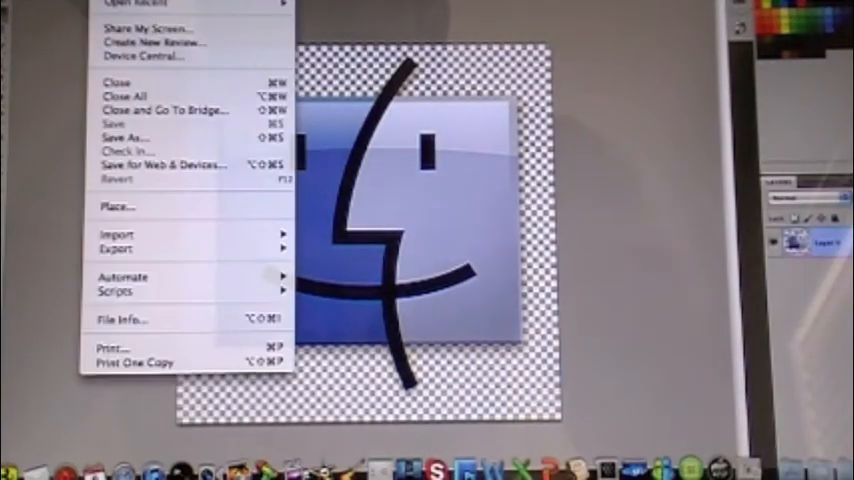
# - Replace the MacOS artwork with a black pineapple logo, then close without saving
pyautogui.click(118, 204)
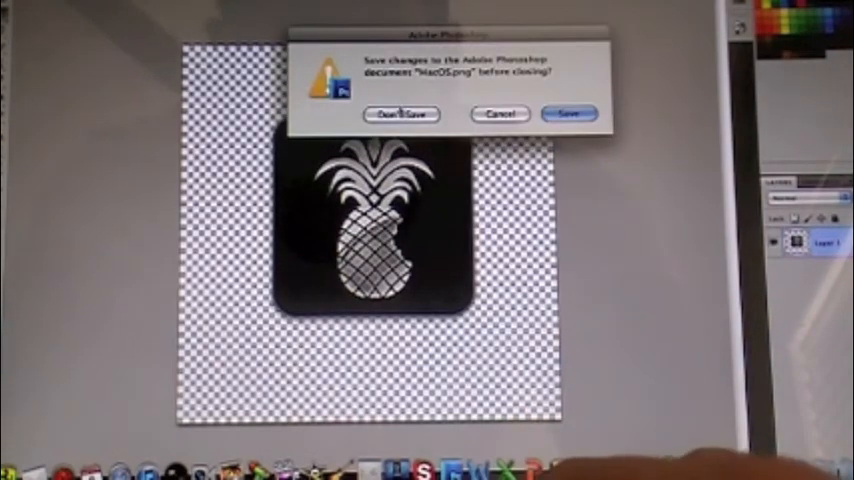
pyautogui.click(400, 114)
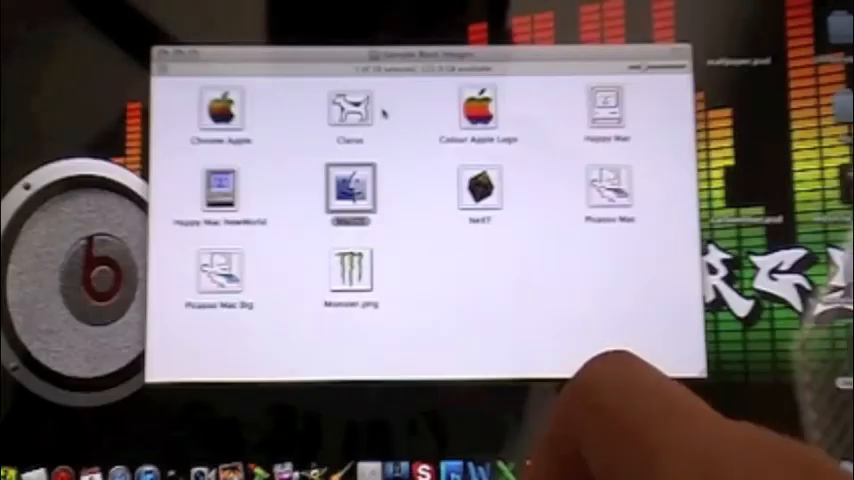